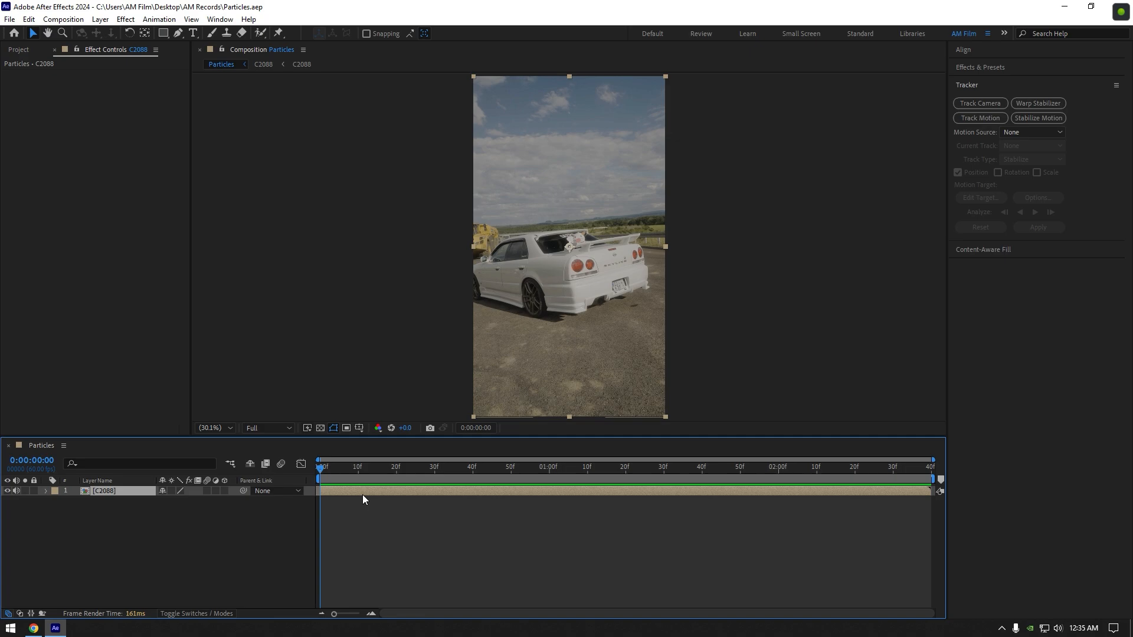
mouse_move(979, 102)
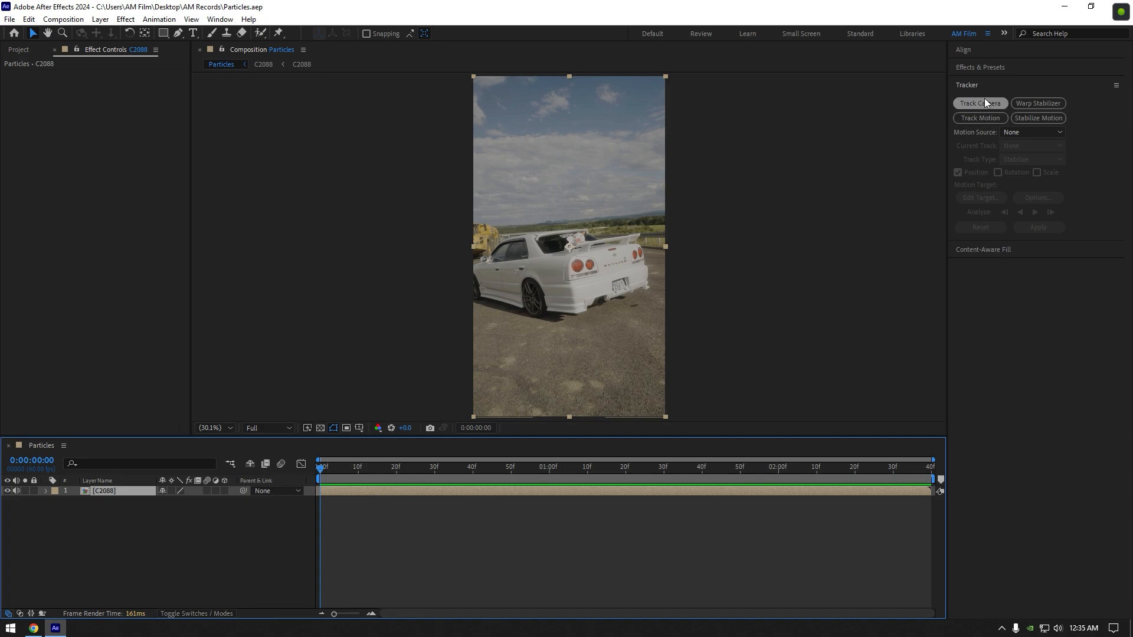
Track Camera on the car clip, then create a null and camera from points on a later frame
left_click(979, 103)
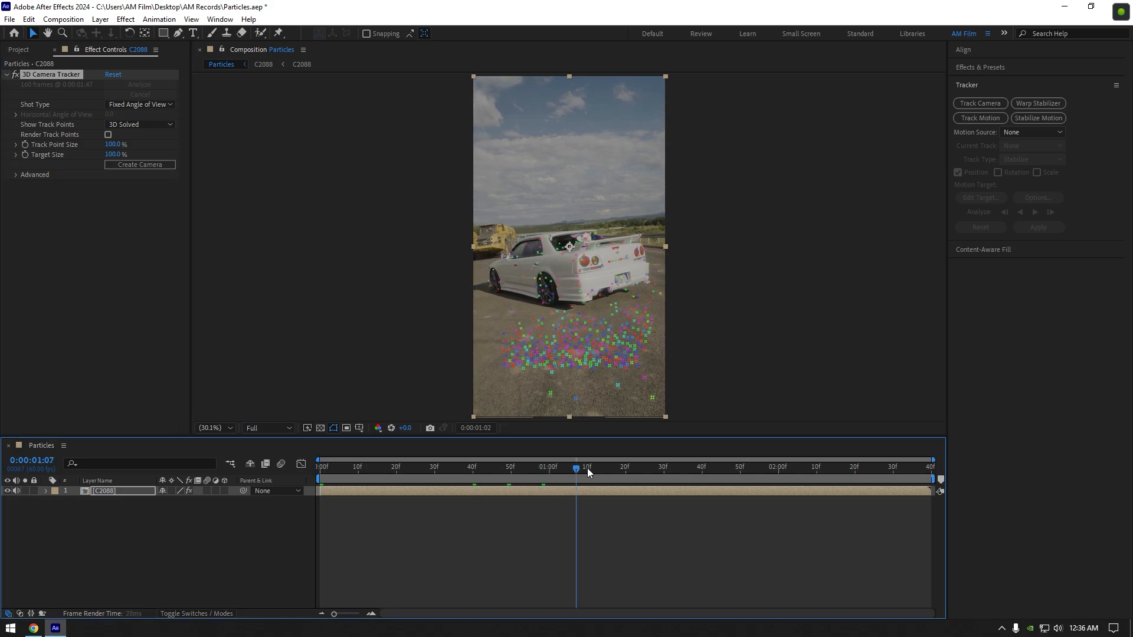
left_click(713, 468)
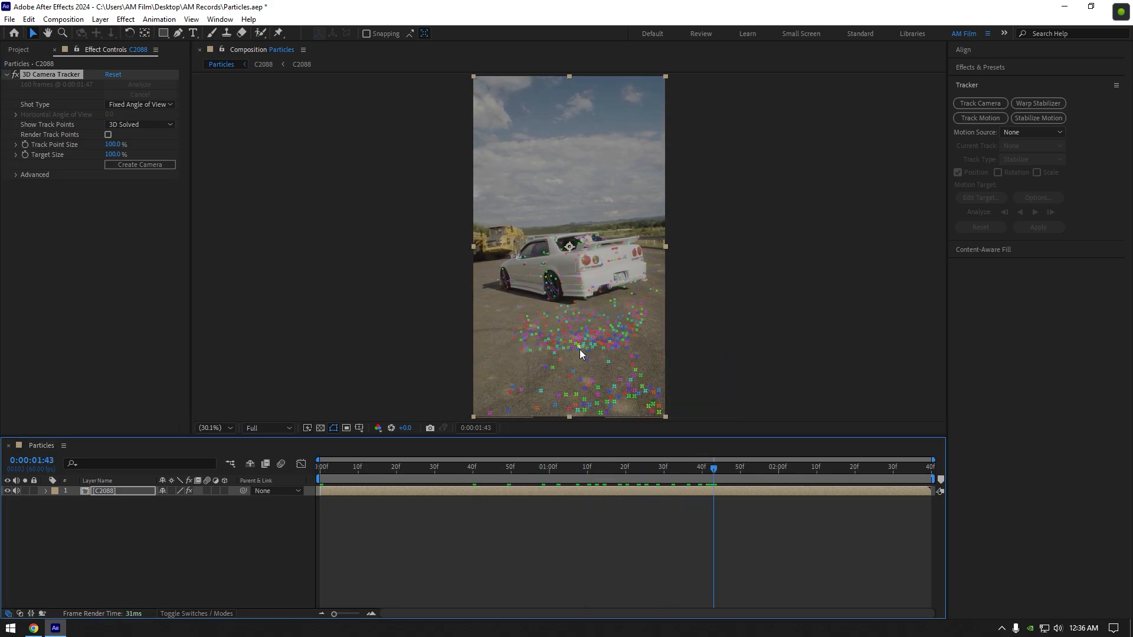
right_click(570, 341)
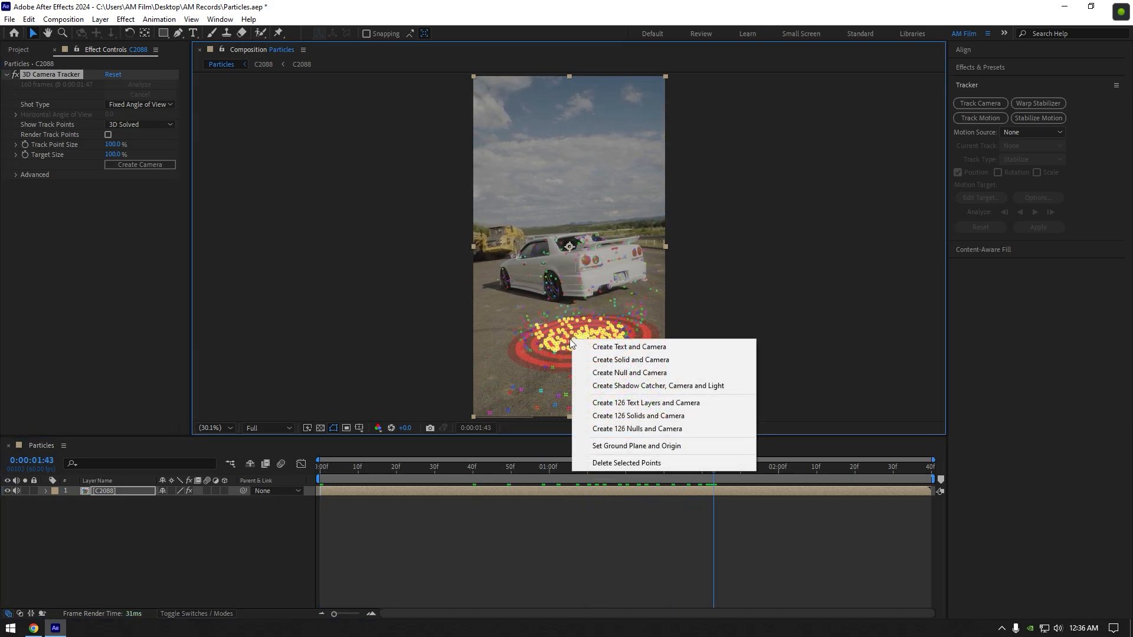
left_click(630, 372)
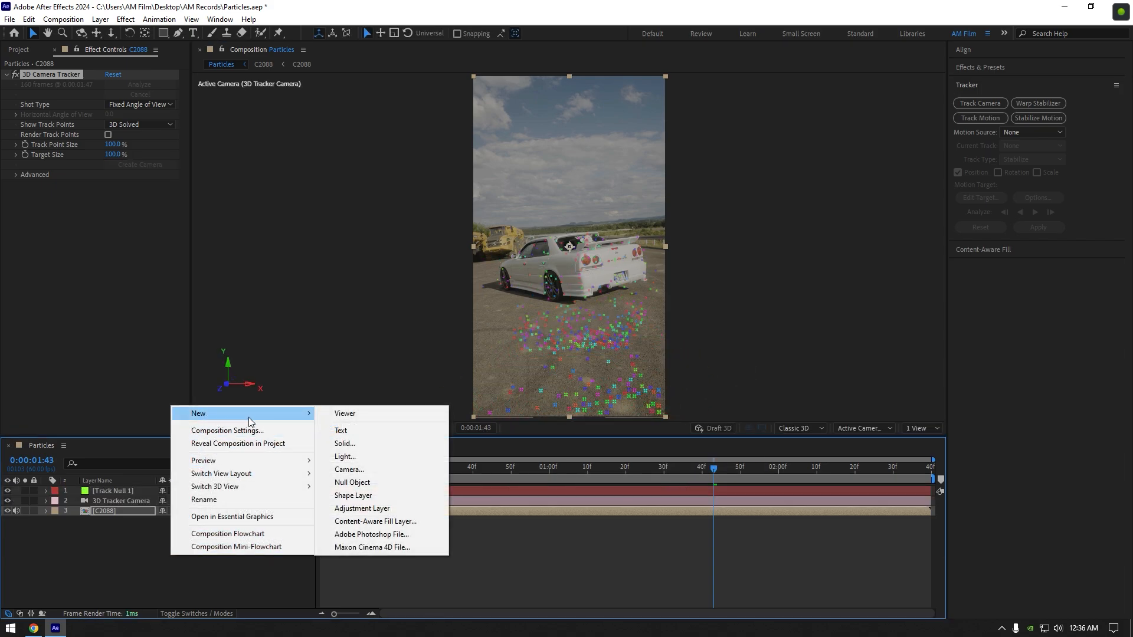
Create a solid layer named 'Particles' above the car clip
left_click(344, 443)
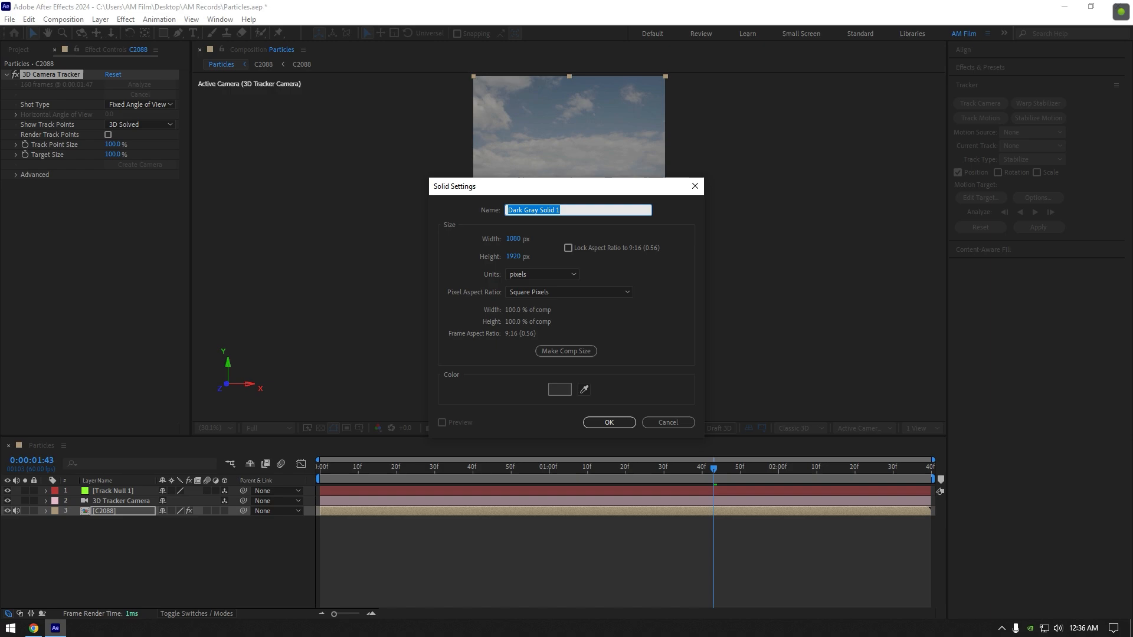
type("Partic")
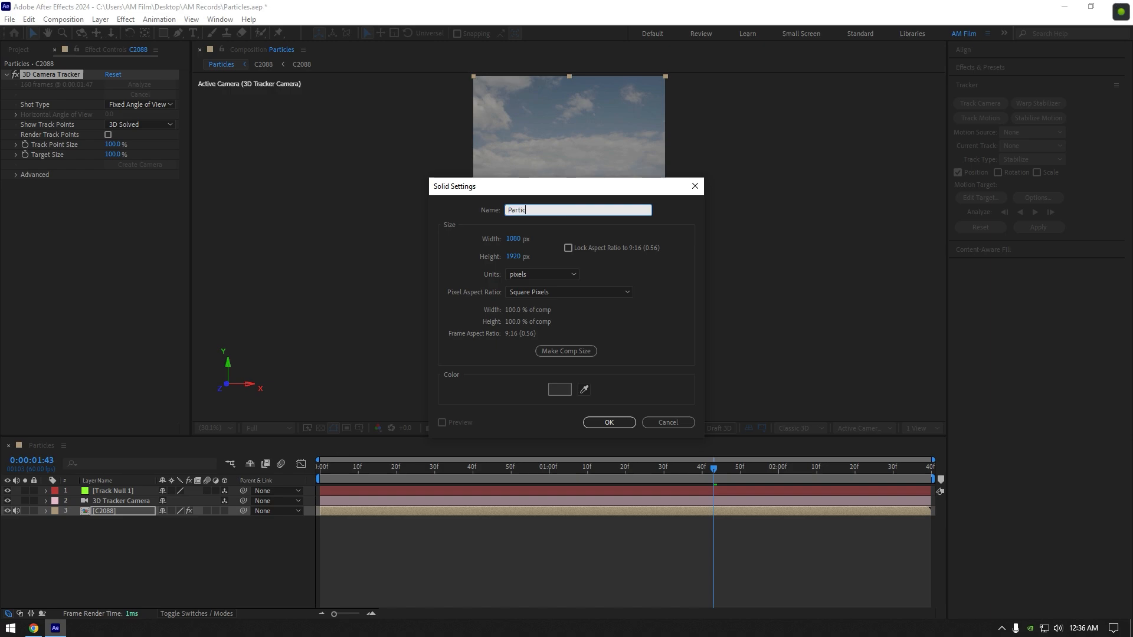
left_click(607, 422)
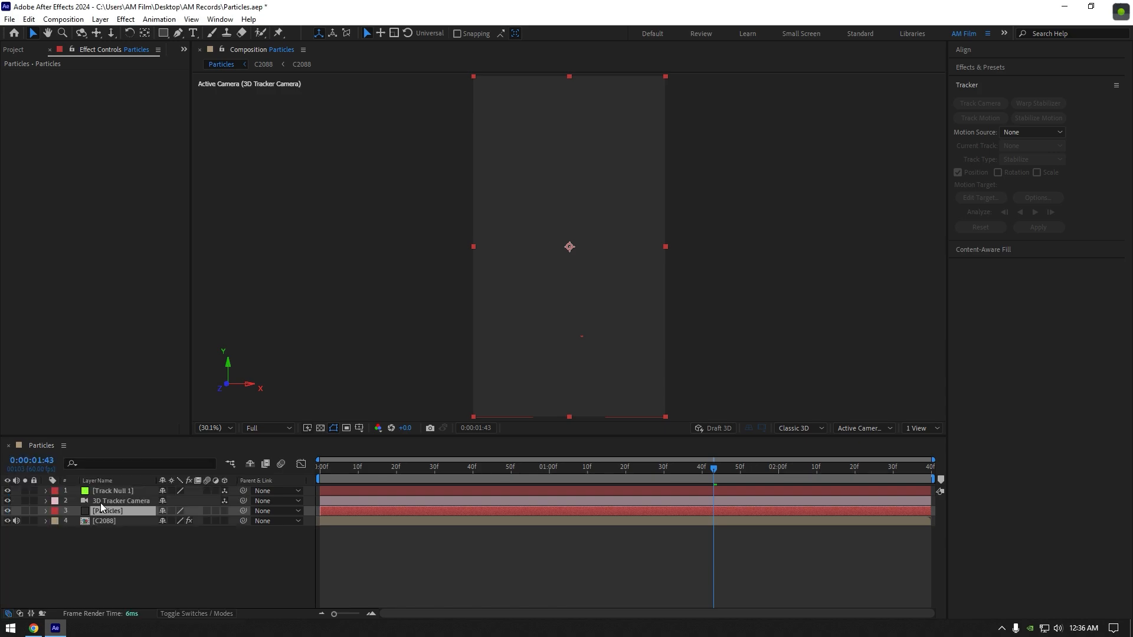
Apply CC Particle World to the Particles solid and switch off its grid and axis box guides
left_click(107, 511)
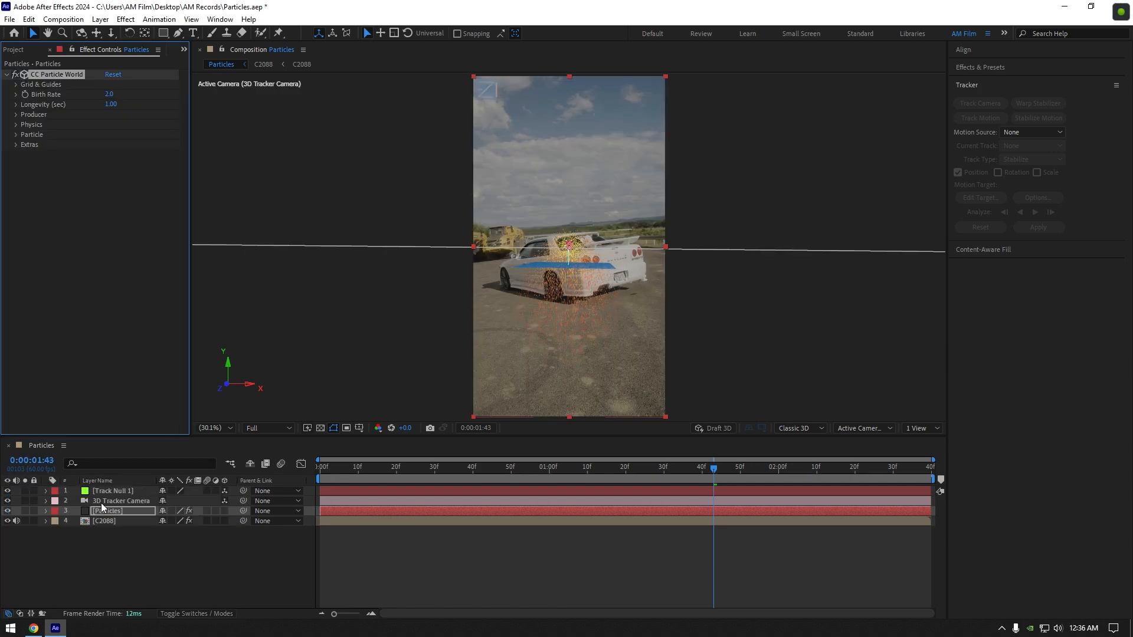
left_click(16, 84)
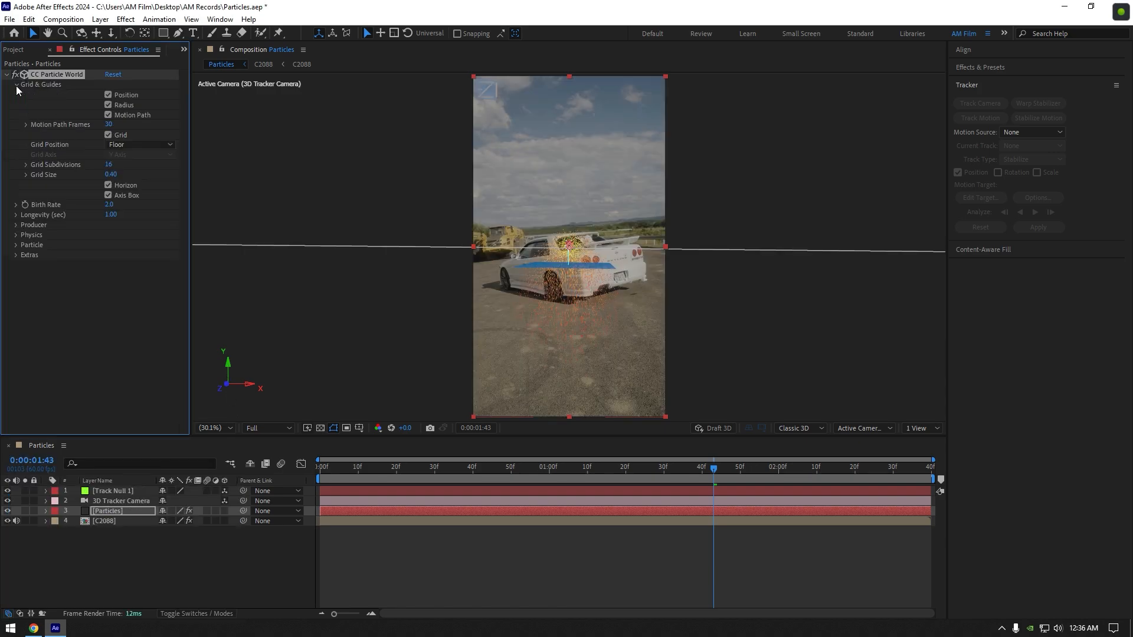
left_click(109, 134)
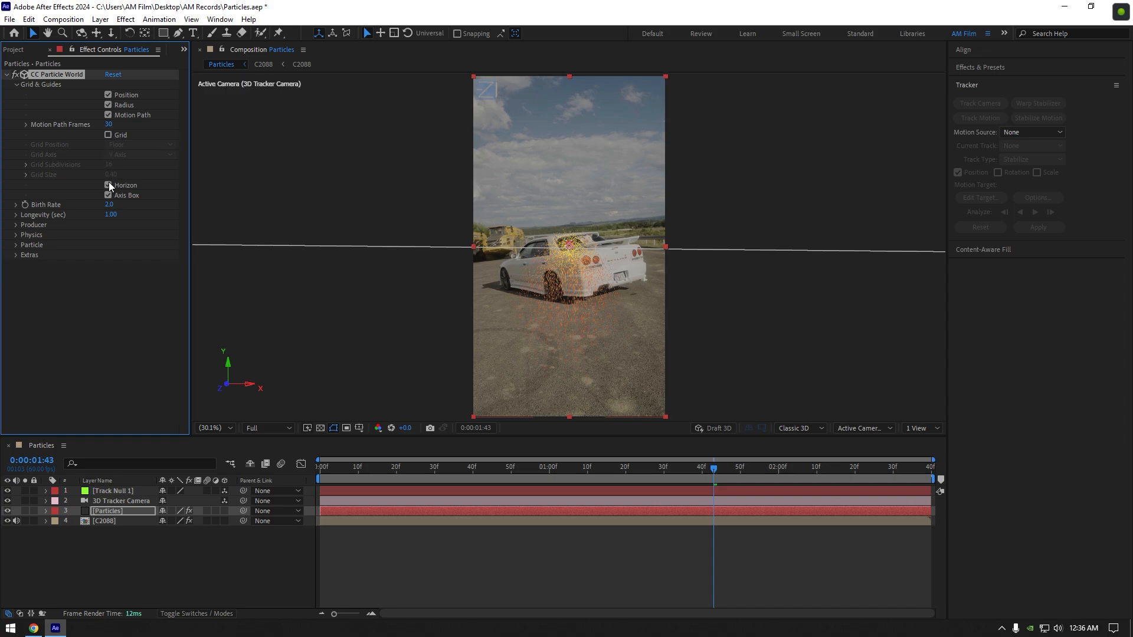
left_click(108, 186)
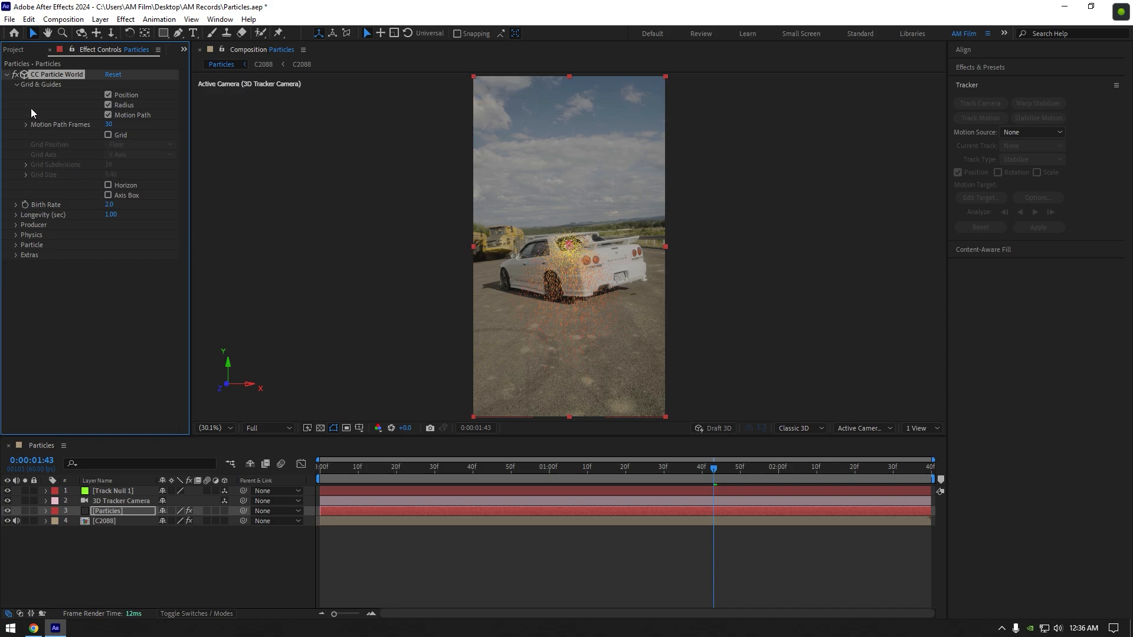
left_click(16, 85)
type("10")
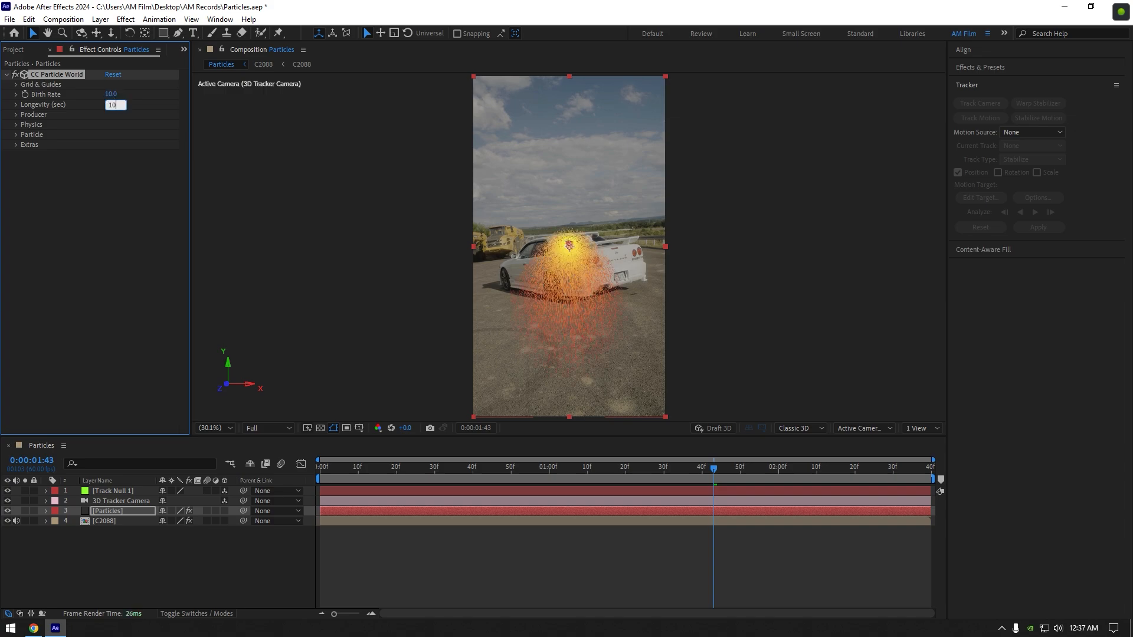
Set the CC Particle World producer radius to 10 so particles fill the frame
left_click(16, 114)
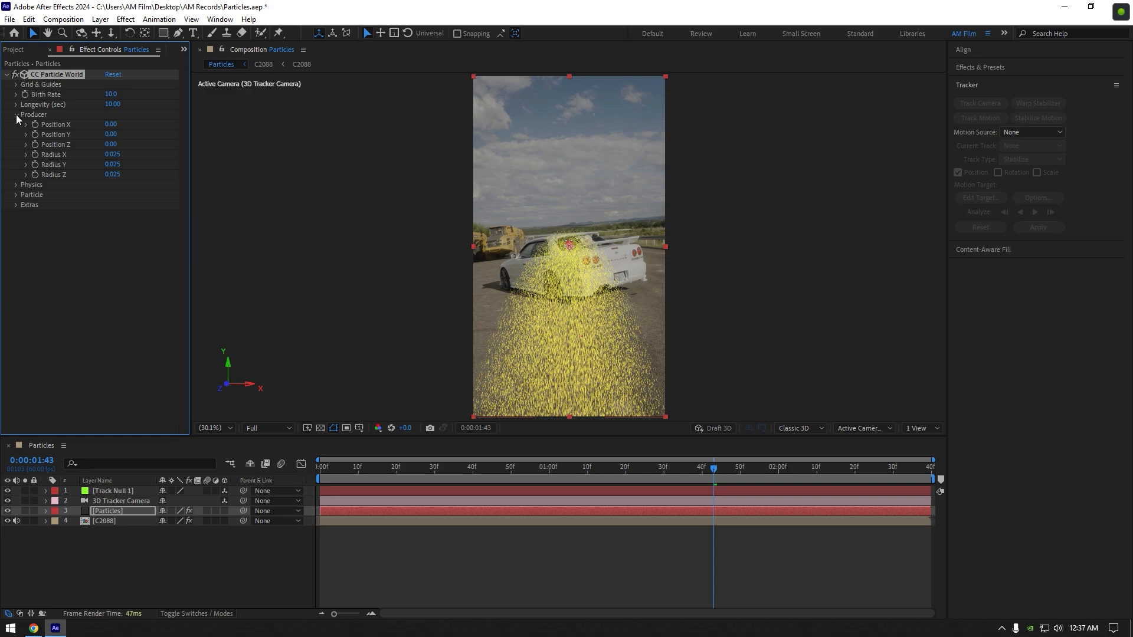
mouse_move(55, 157)
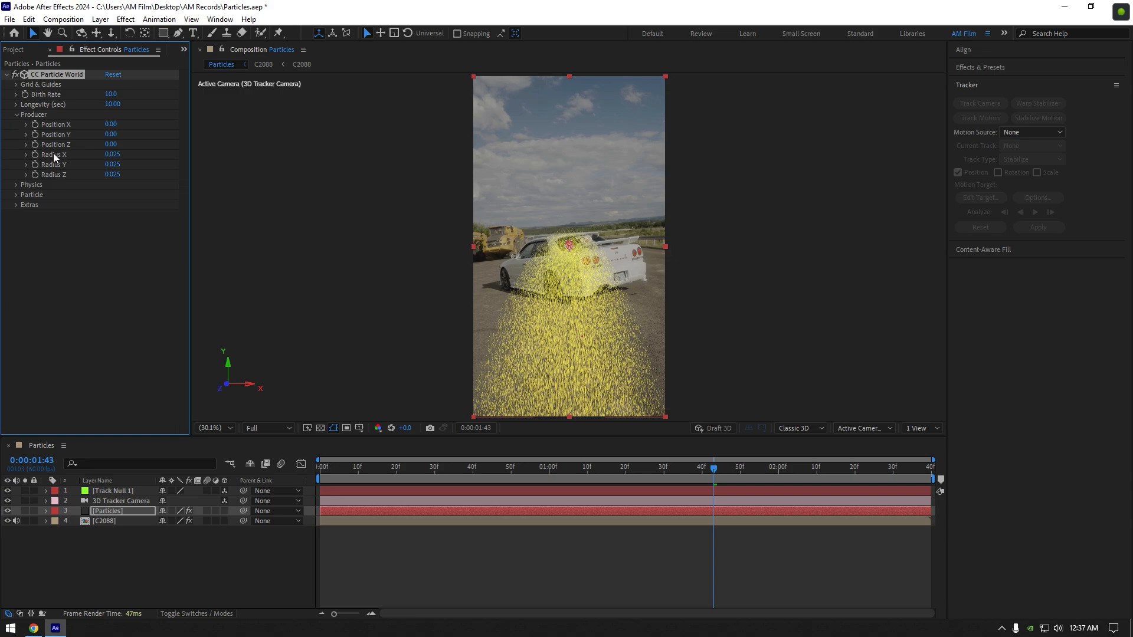
double_click(112, 155)
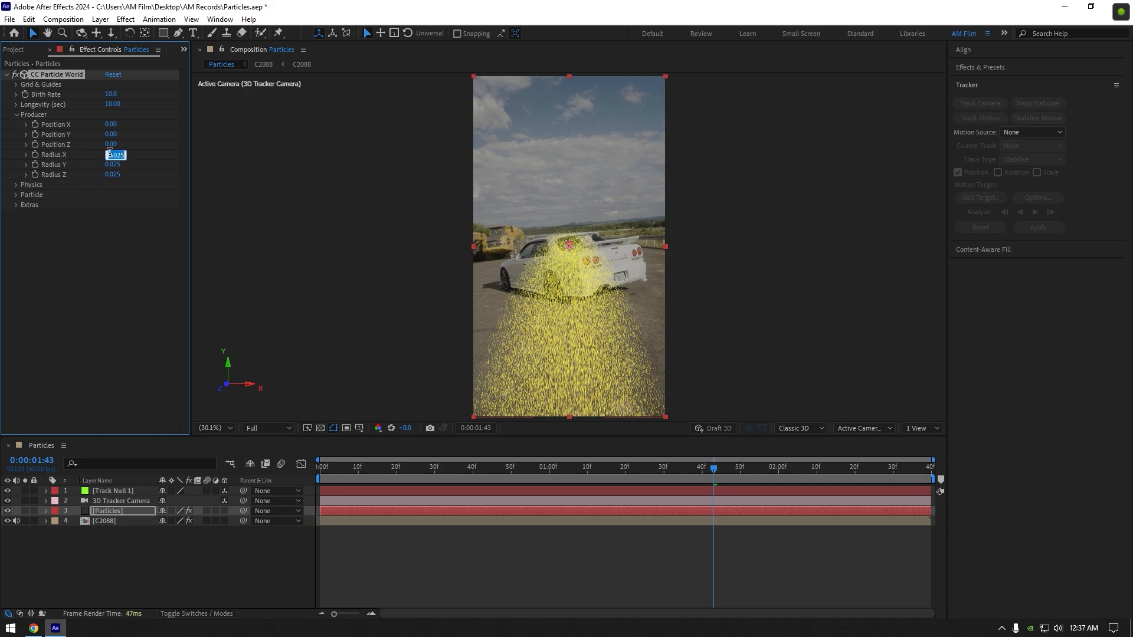
type("10")
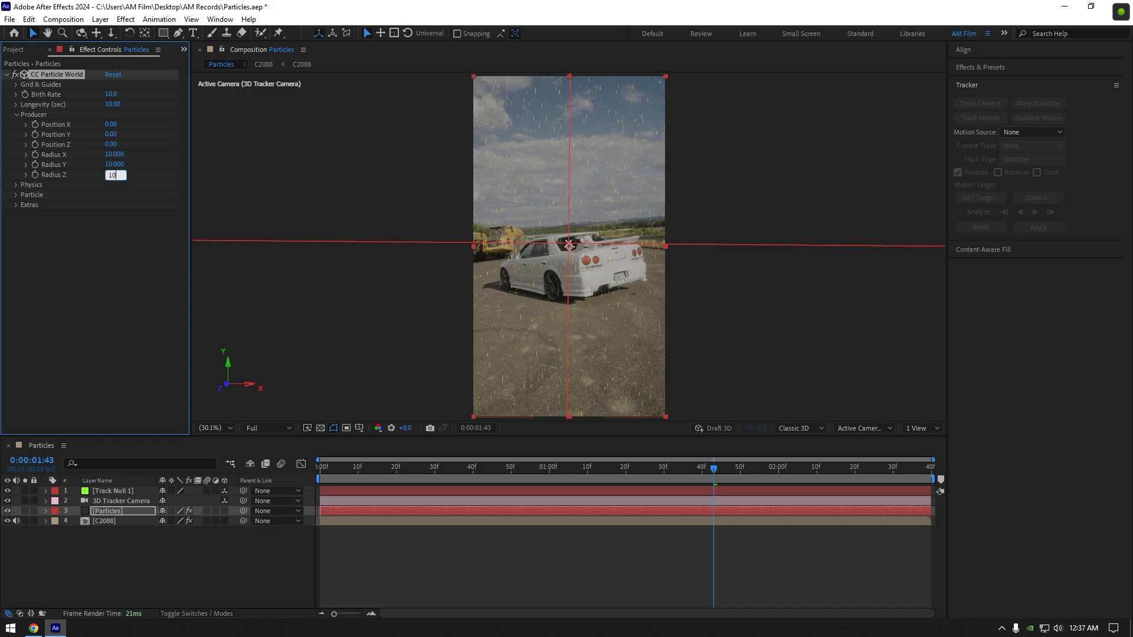
left_click(15, 113)
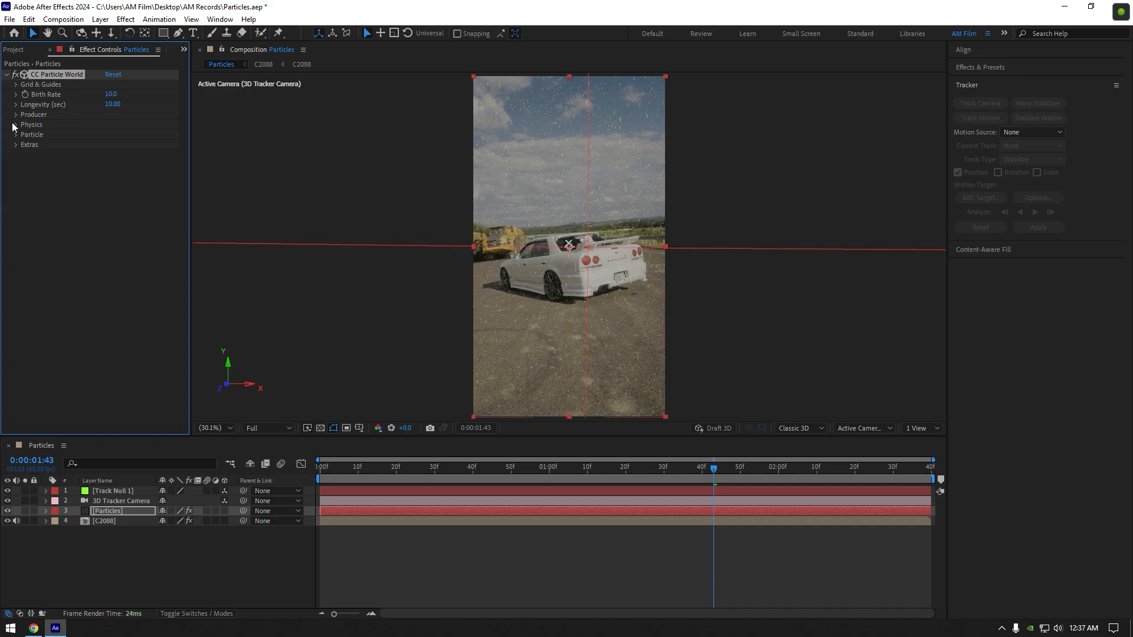
left_click(16, 124)
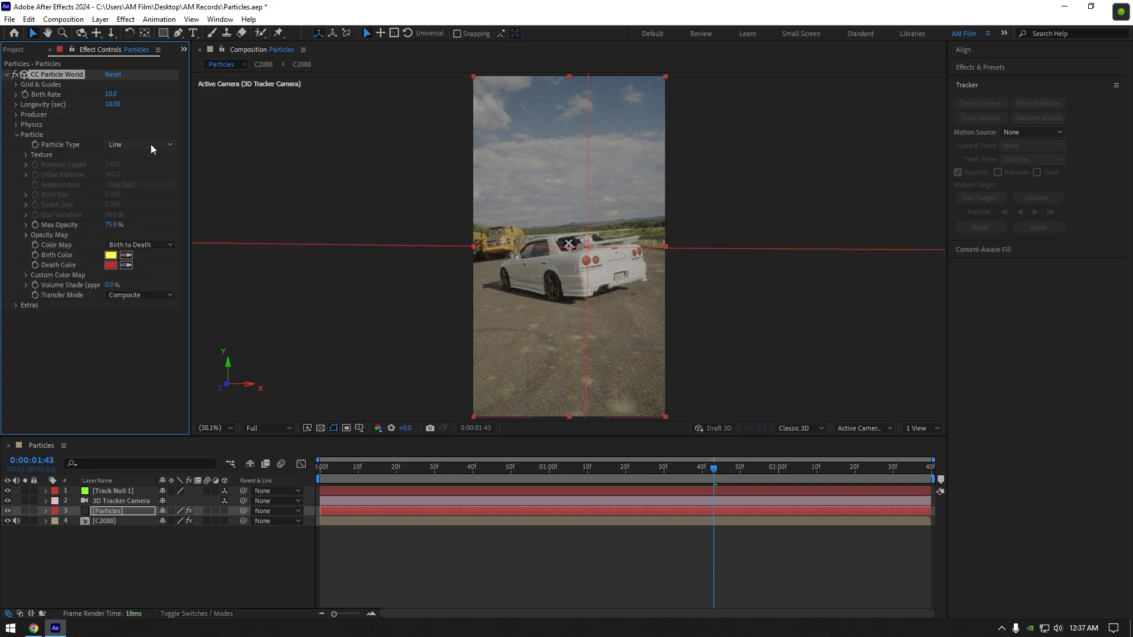
Make the particles Faded Sphere with death size 0.30 and a new birth colour
left_click(137, 144)
type("1.00")
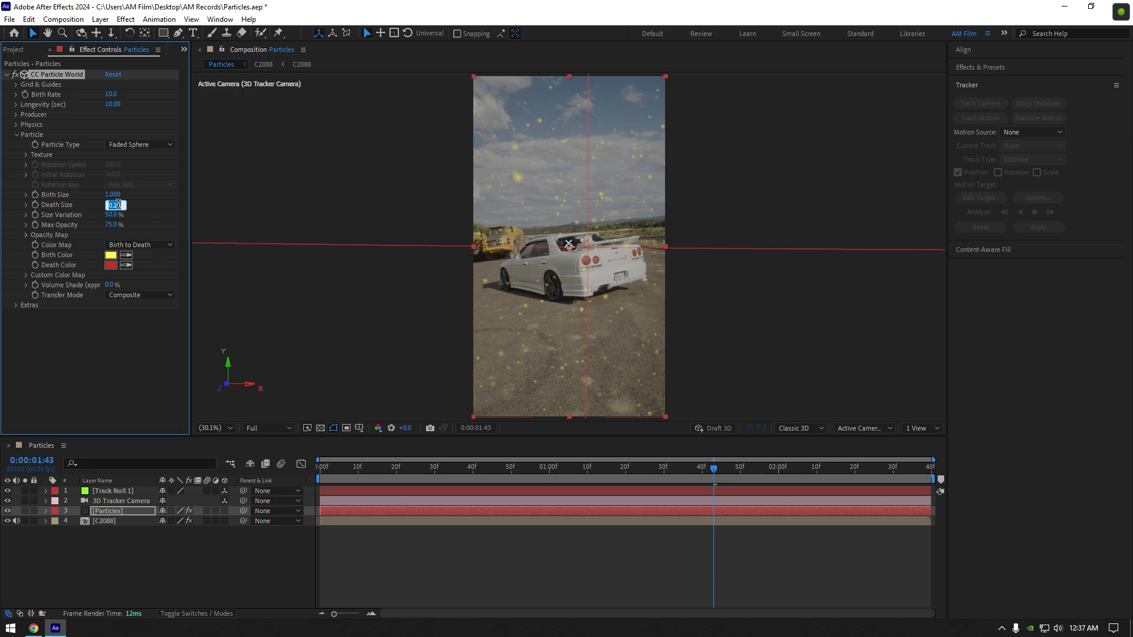
type("0.300")
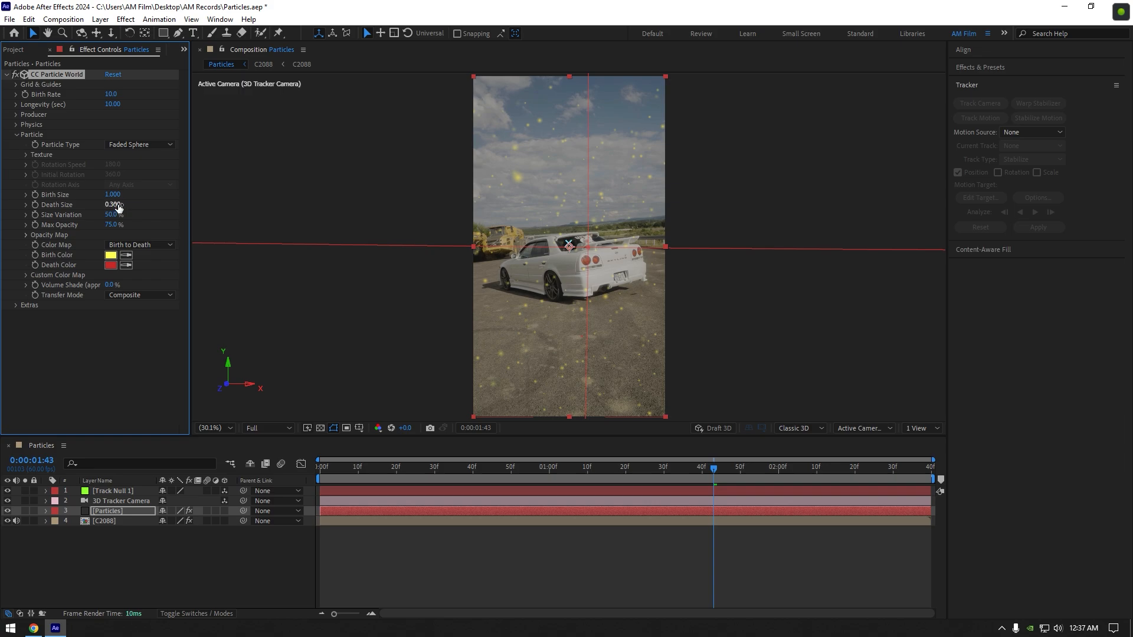
left_click(109, 254)
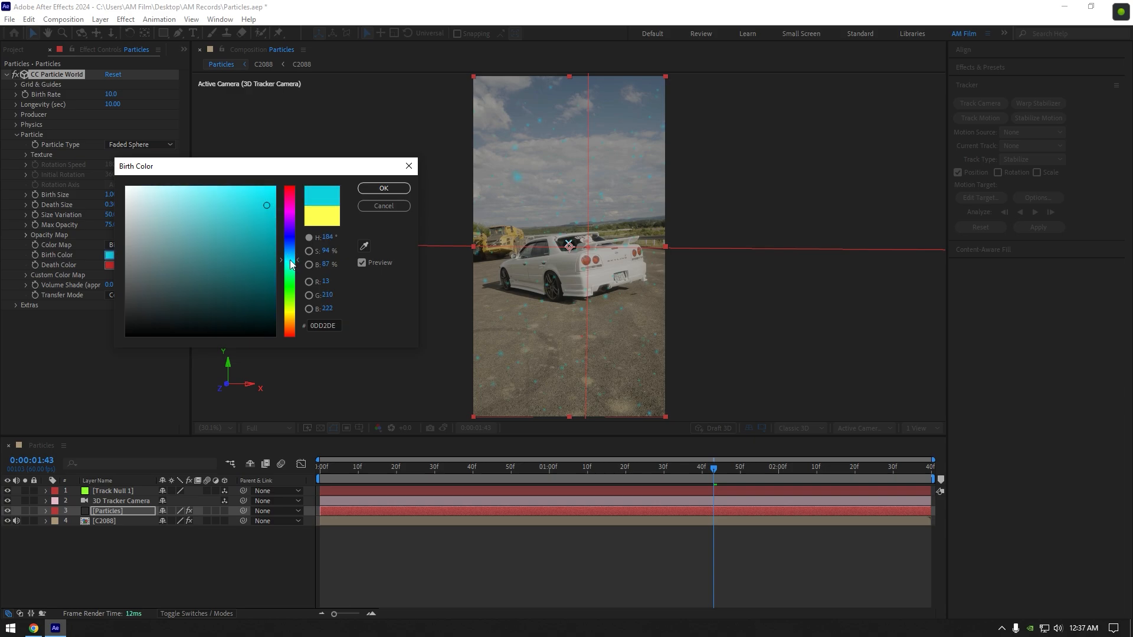
left_click(383, 187)
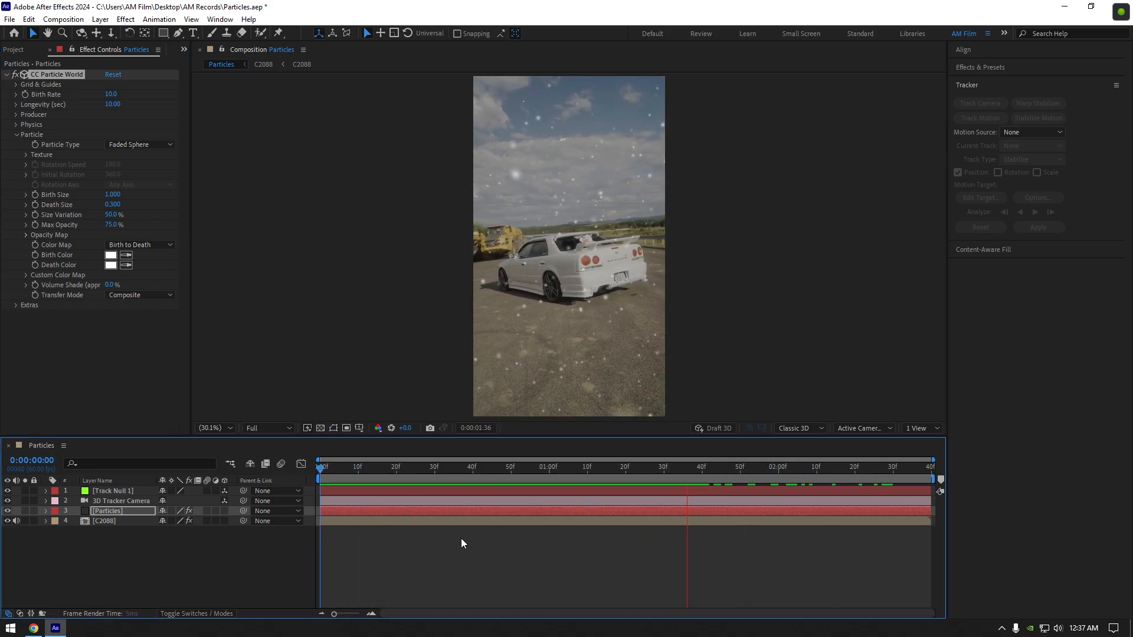
Preview the white particles later in the clip and search Effects for 'deep'
left_click(535, 466)
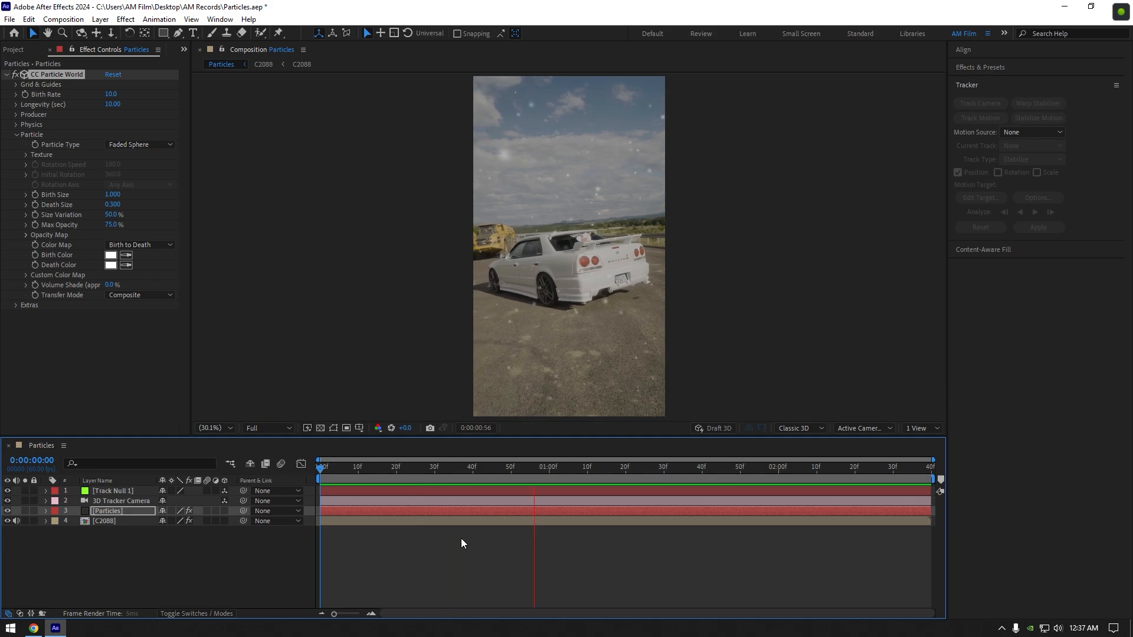
left_click(801, 466)
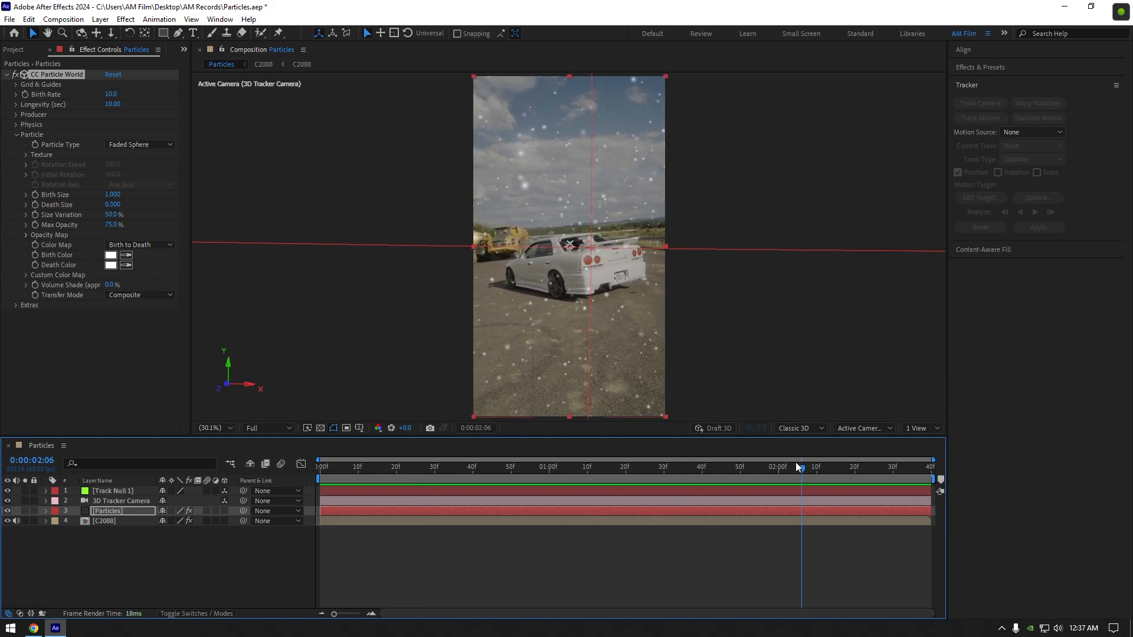
type("deep")
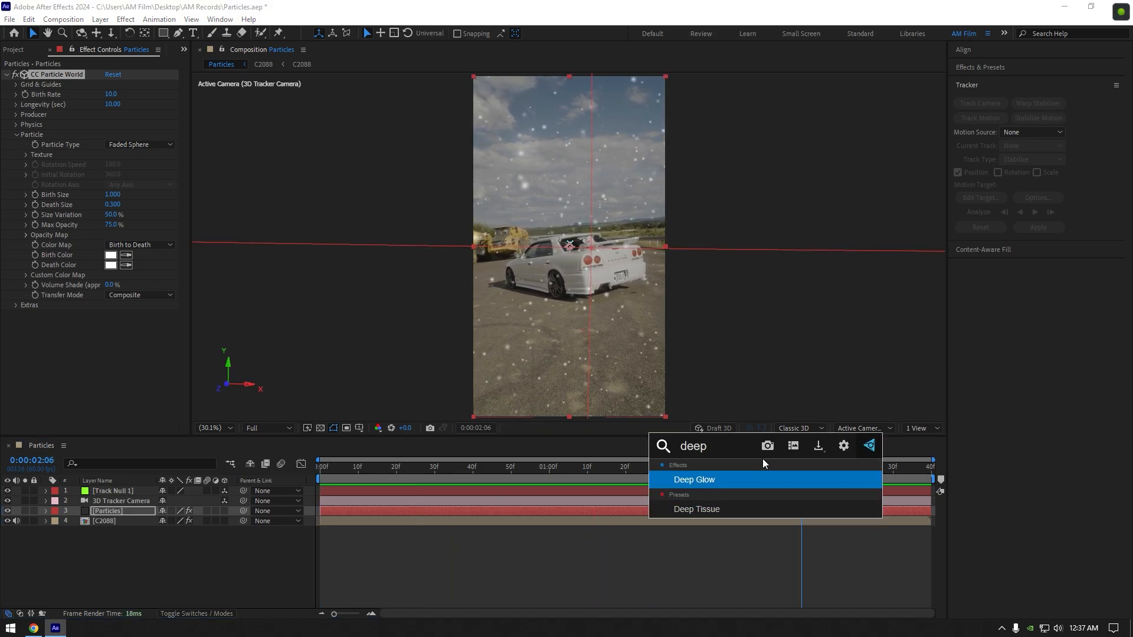